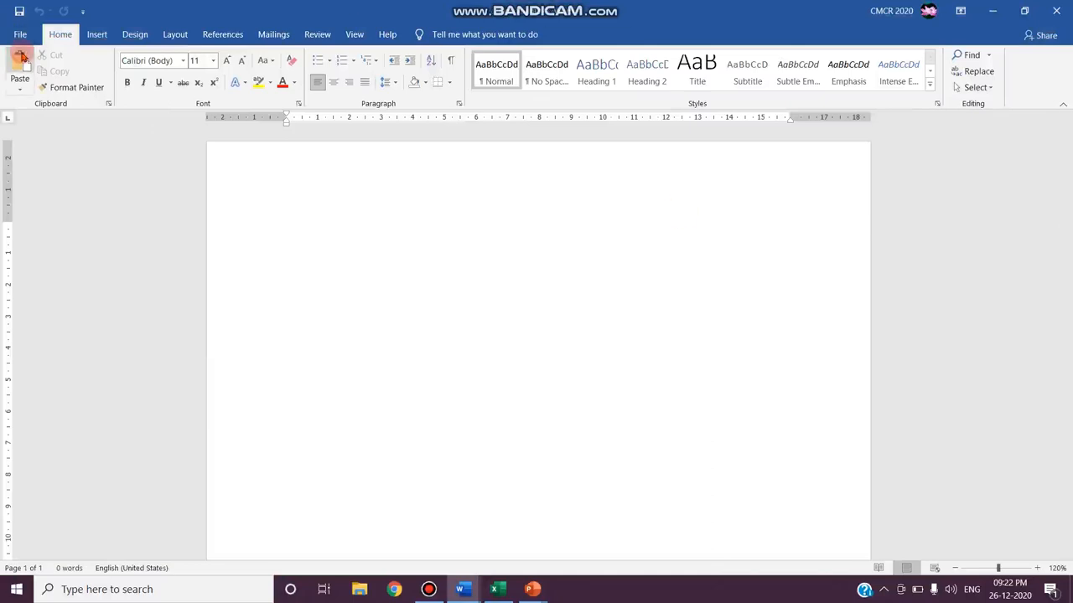
{"action": "mouse_move", "coordinate": [19, 71]}
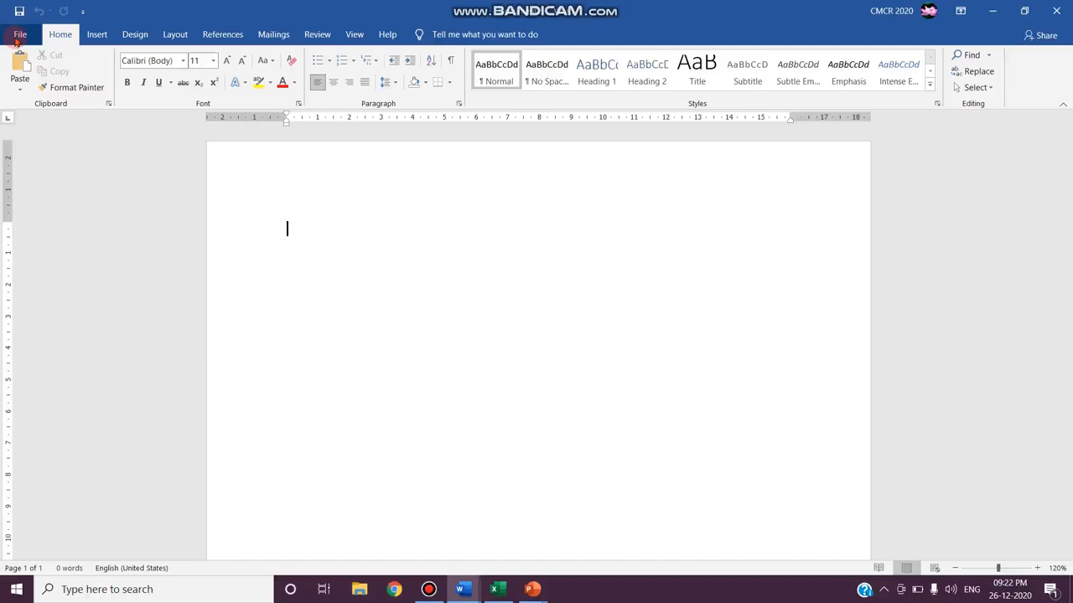
Go to the File backstage start page with templates and recent documents
{"action": "left_click", "coordinate": [19, 34]}
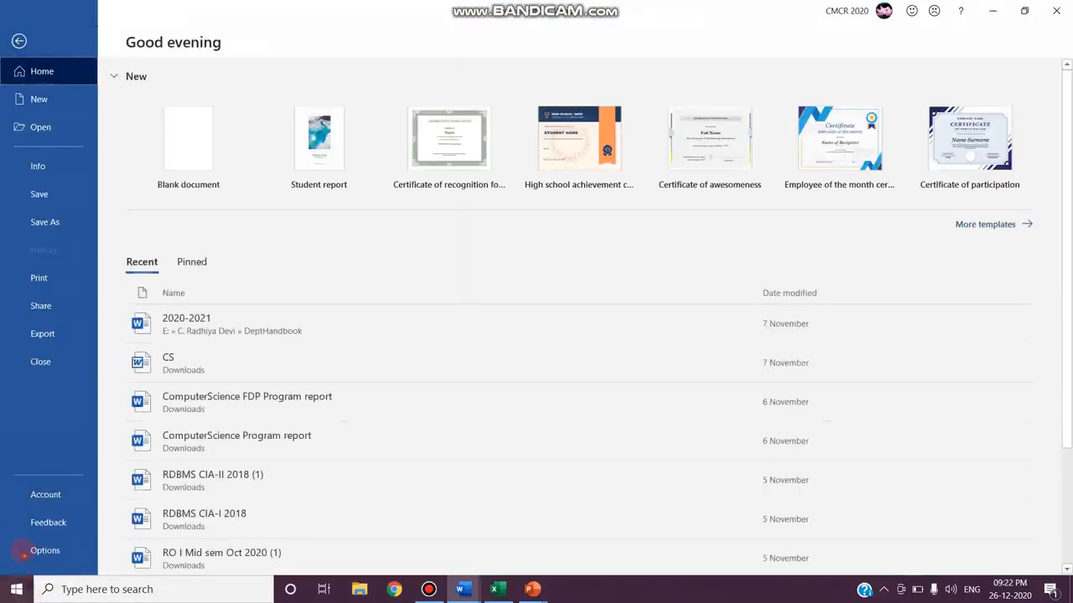
On the Account page, set the Office background to Tree Rings
{"action": "left_click", "coordinate": [45, 495]}
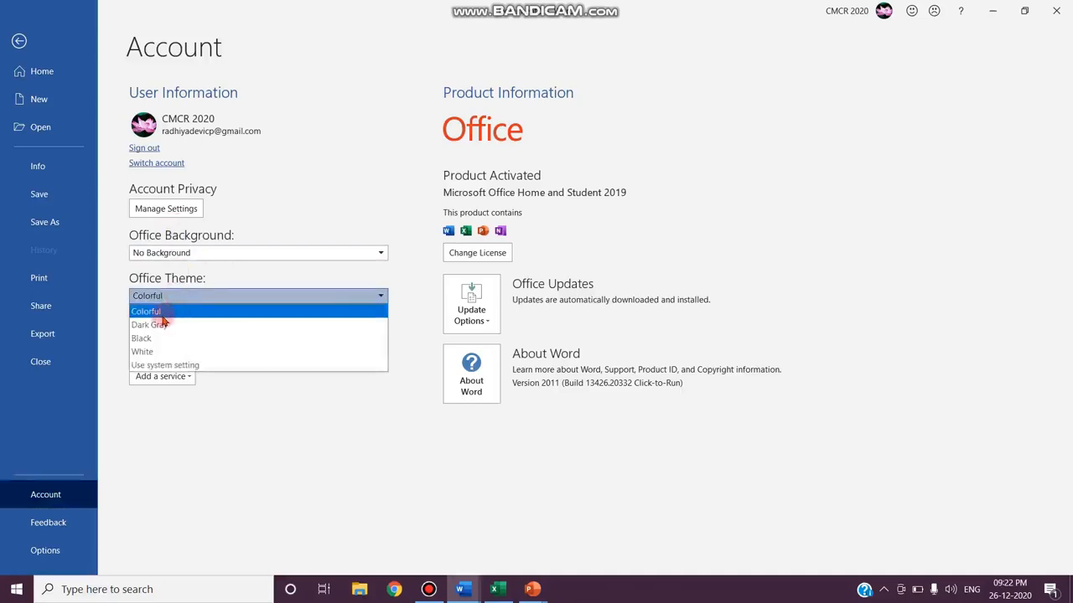
{"action": "mouse_move", "coordinate": [147, 337]}
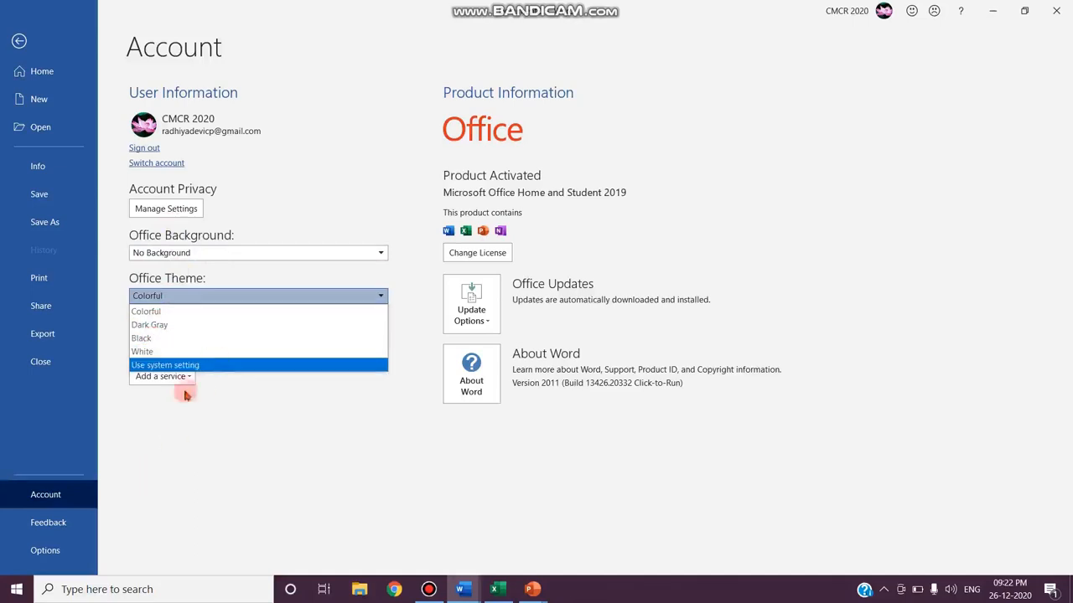
{"action": "left_click", "coordinate": [258, 252]}
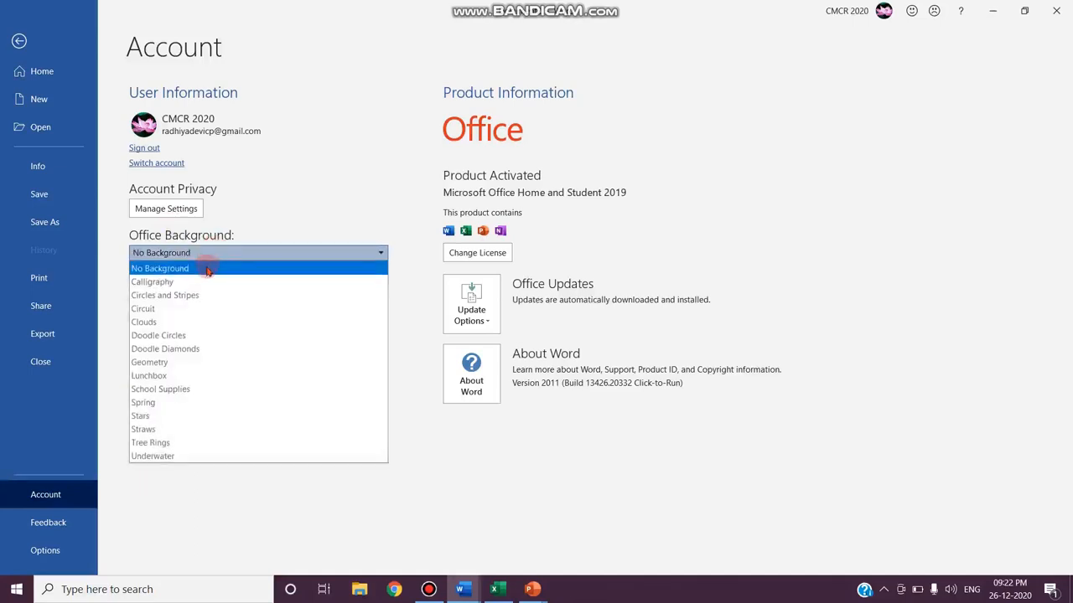
{"action": "mouse_move", "coordinate": [188, 280]}
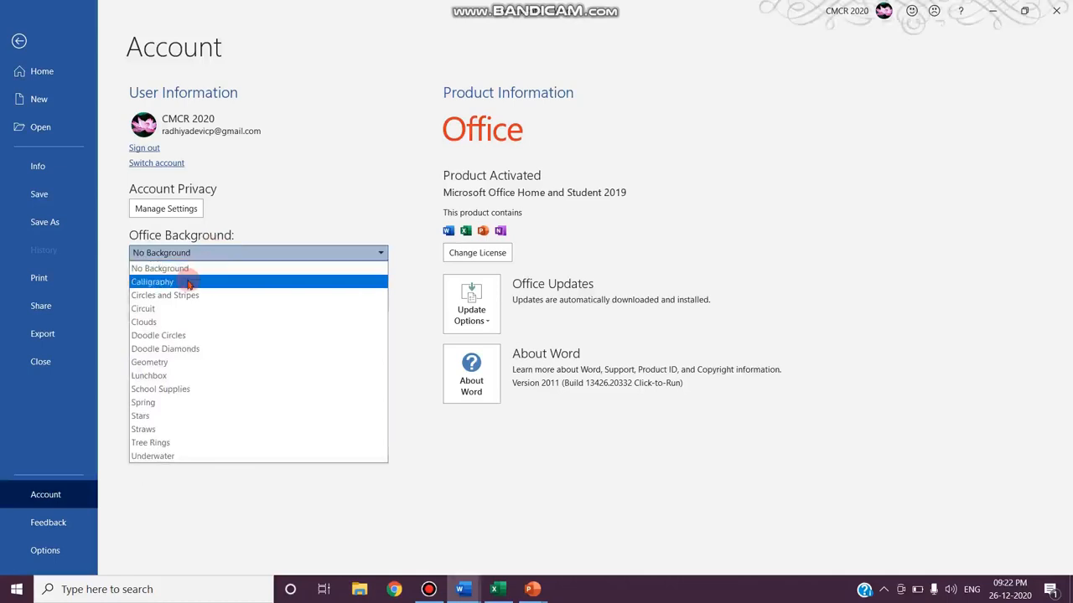
{"action": "mouse_move", "coordinate": [158, 335]}
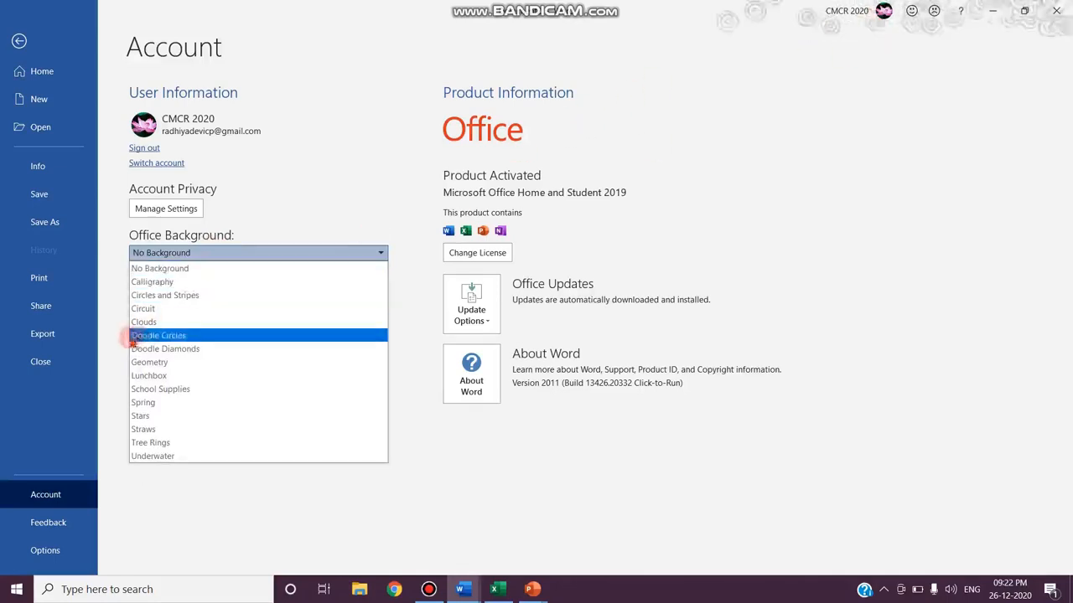
{"action": "mouse_move", "coordinate": [152, 281]}
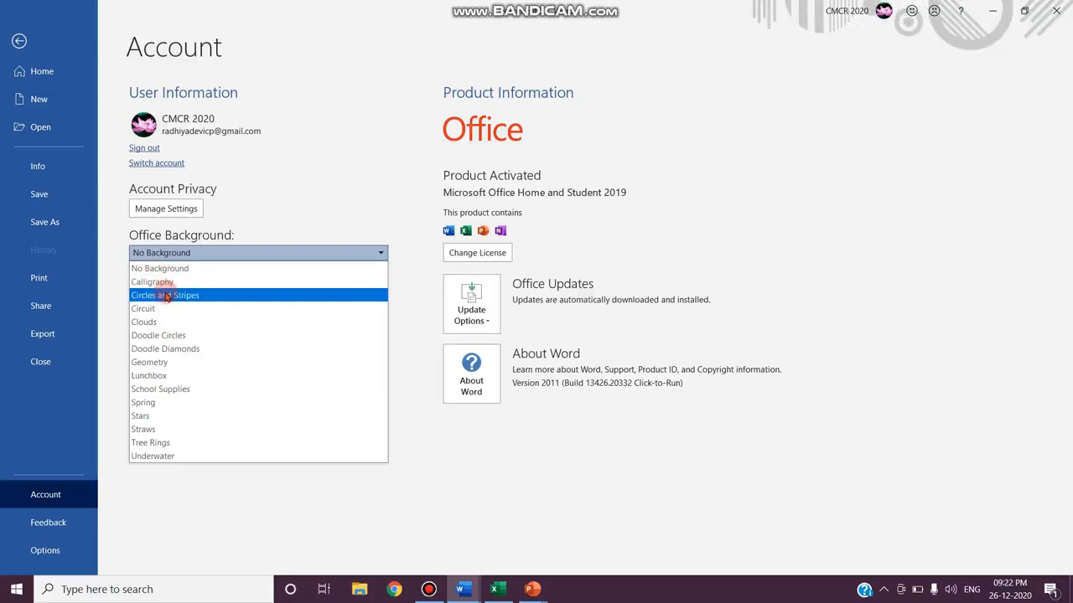
{"action": "mouse_move", "coordinate": [157, 336]}
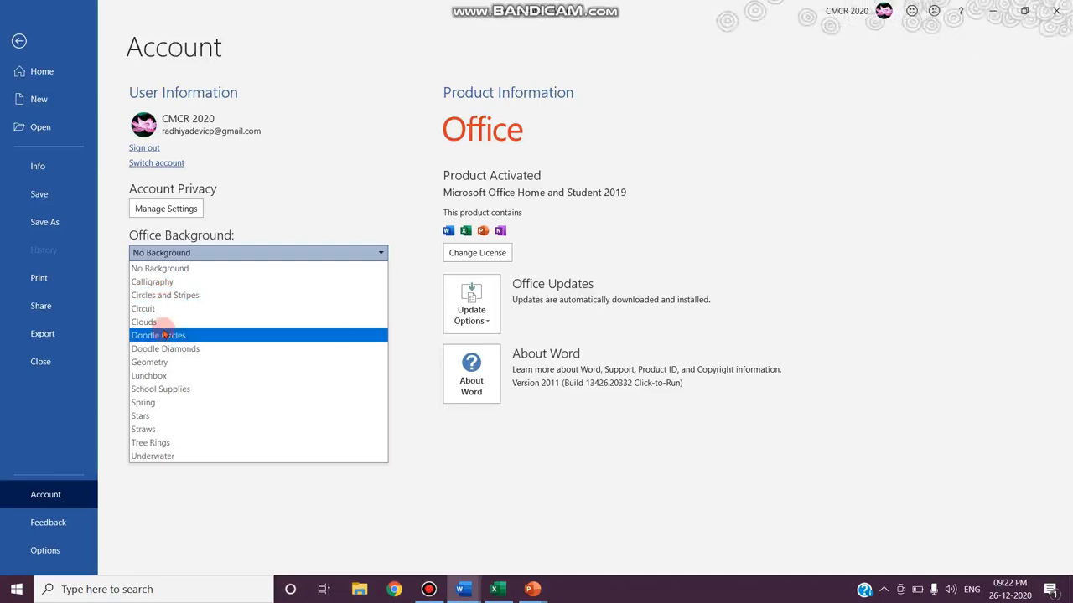
{"action": "mouse_move", "coordinate": [149, 376]}
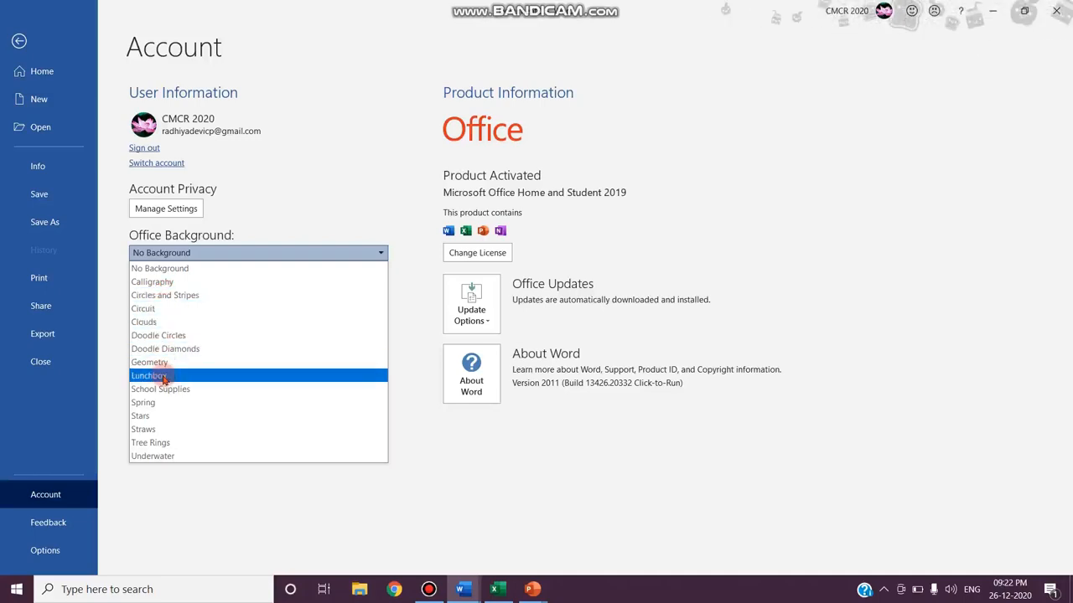
{"action": "mouse_move", "coordinate": [160, 389]}
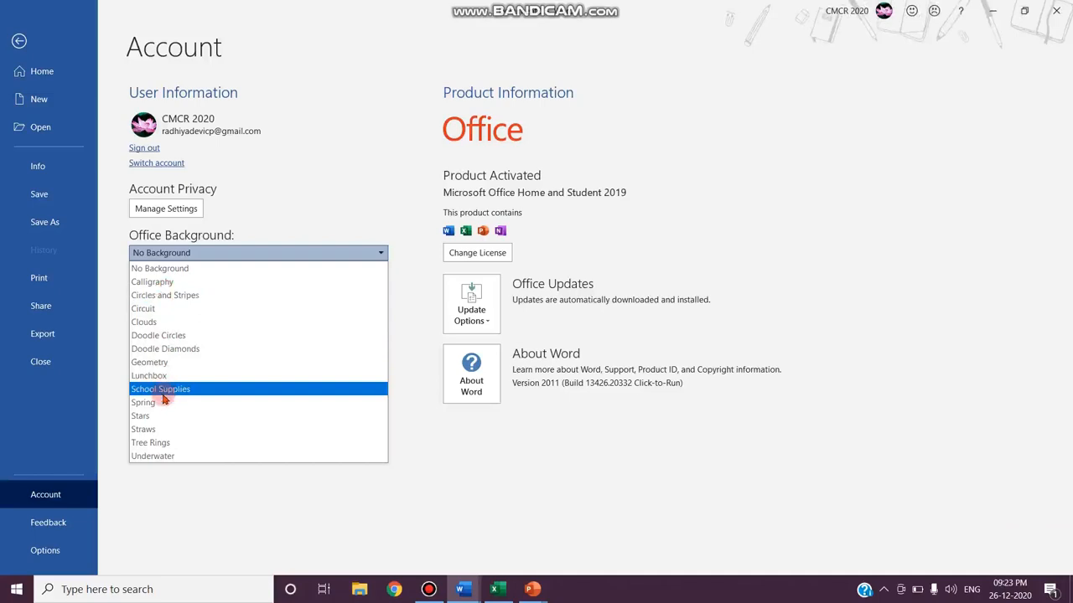
{"action": "mouse_move", "coordinate": [151, 442]}
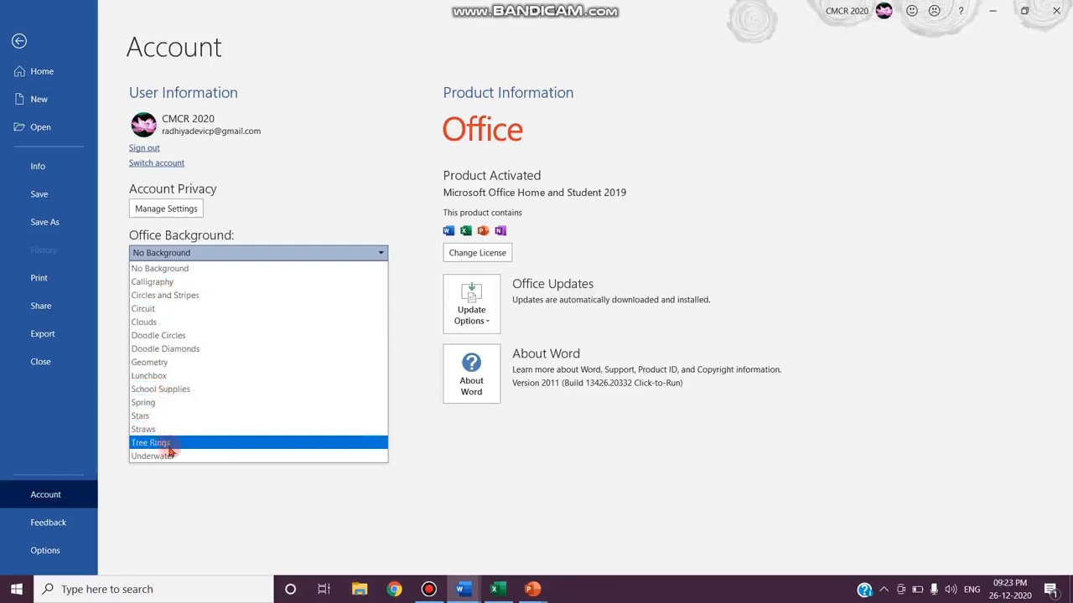
{"action": "left_click", "coordinate": [151, 442]}
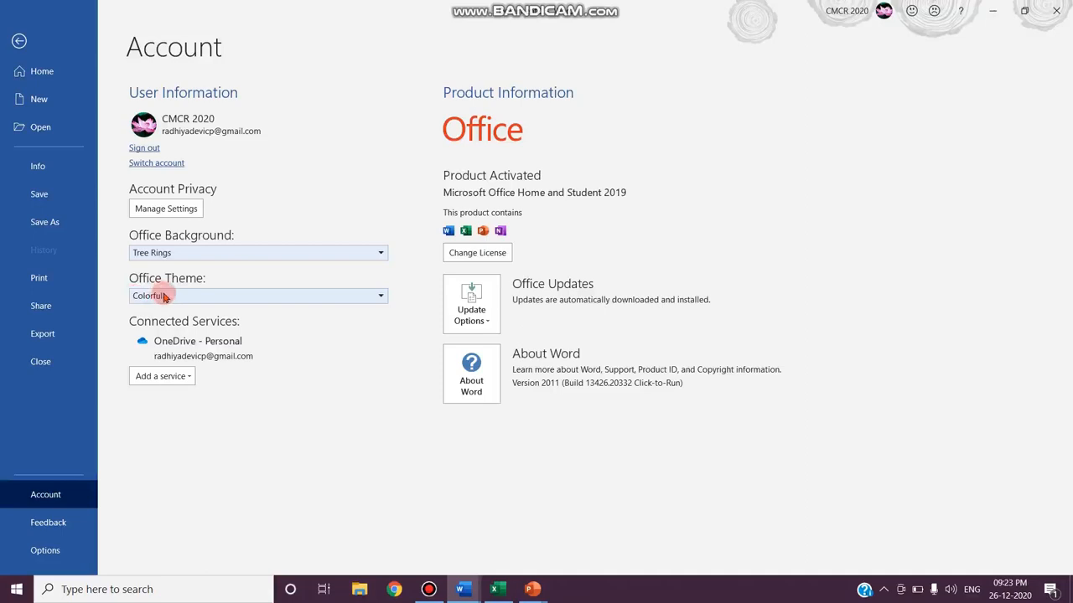
Set the Office theme to Black on the Account page
{"action": "left_click", "coordinate": [257, 295]}
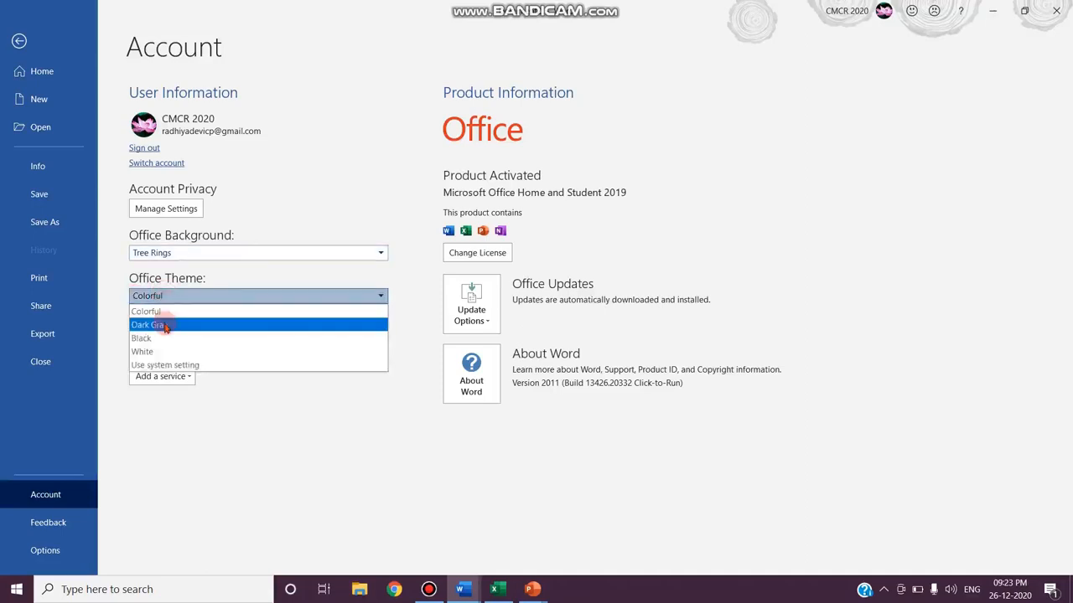
{"action": "mouse_move", "coordinate": [153, 338]}
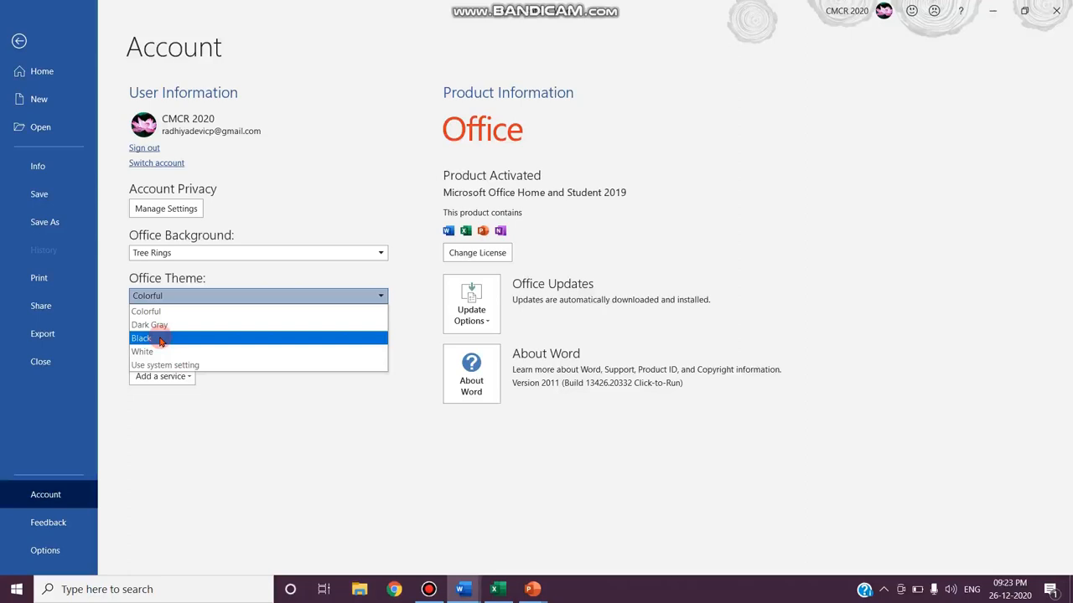
{"action": "left_click", "coordinate": [141, 338]}
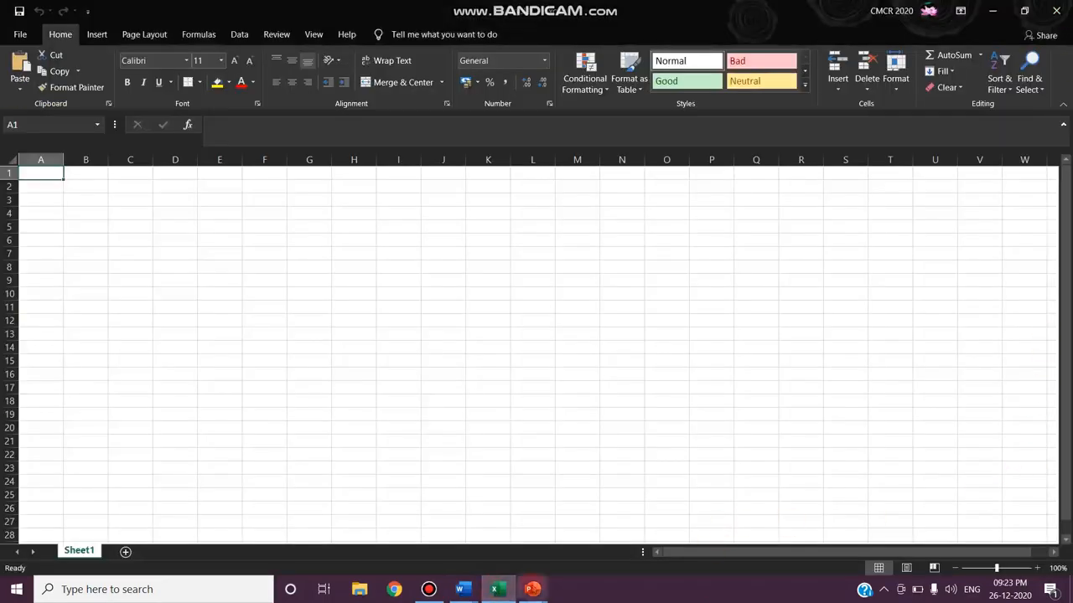
{"action": "mouse_move", "coordinate": [532, 589]}
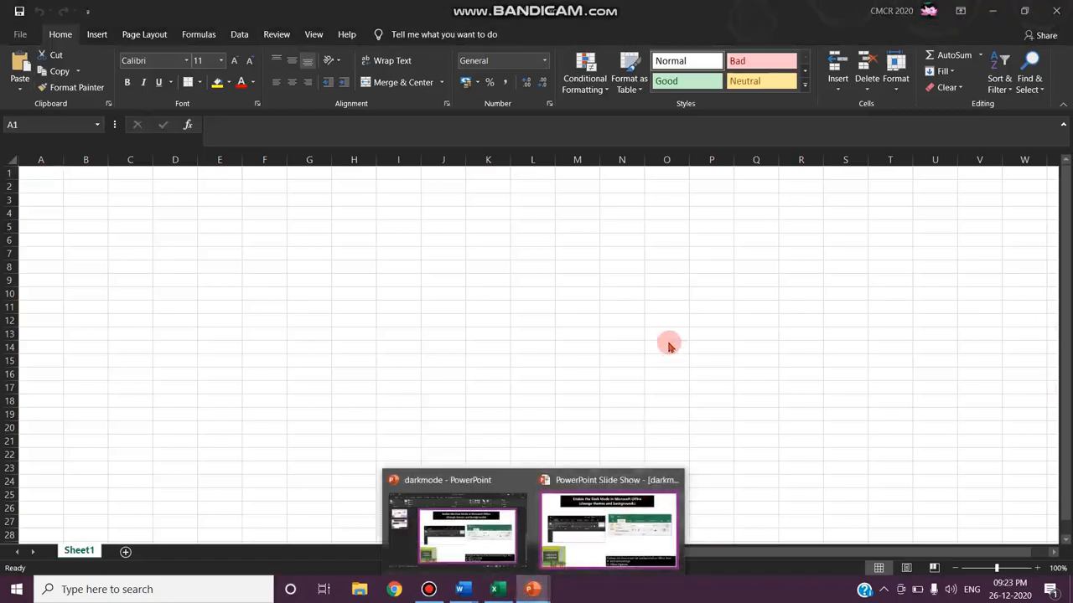
Back in Word, return the Office theme to Colorful and go to Word Options
{"action": "left_click", "coordinate": [607, 524]}
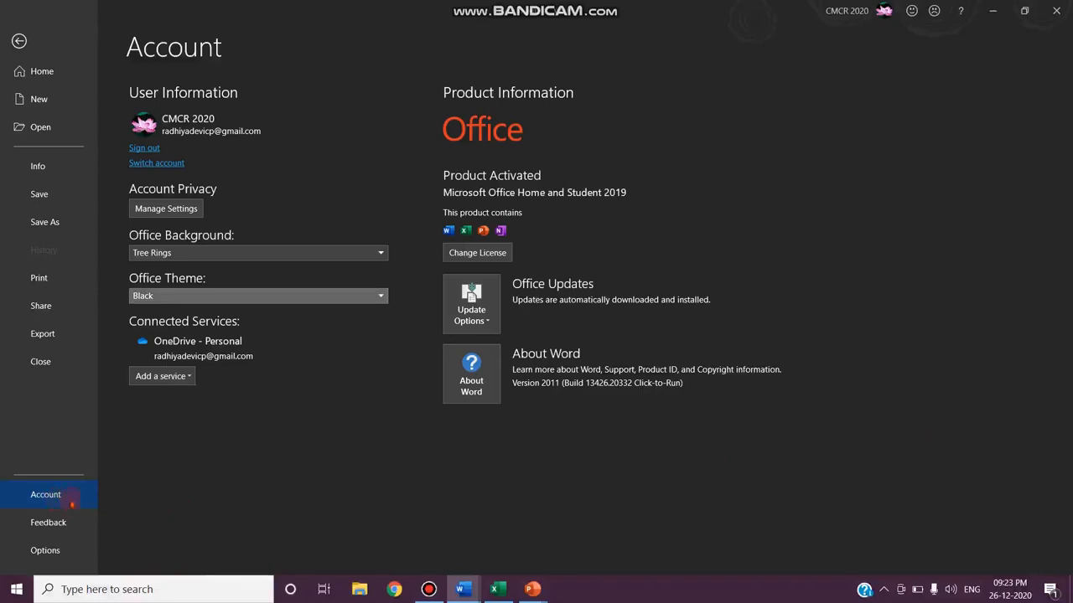
{"action": "left_click", "coordinate": [257, 295]}
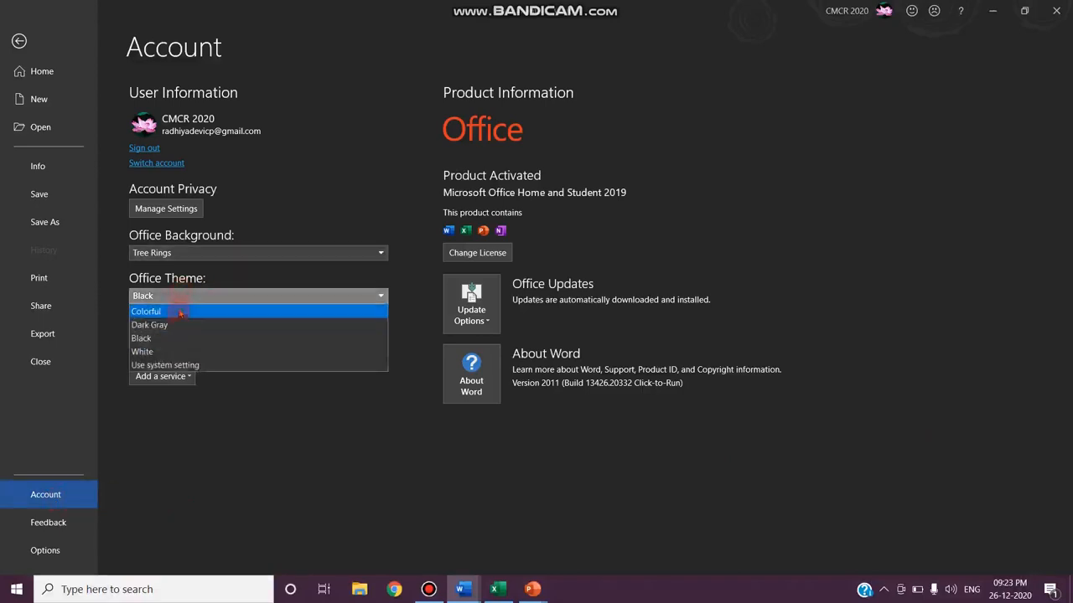
{"action": "left_click", "coordinate": [146, 311]}
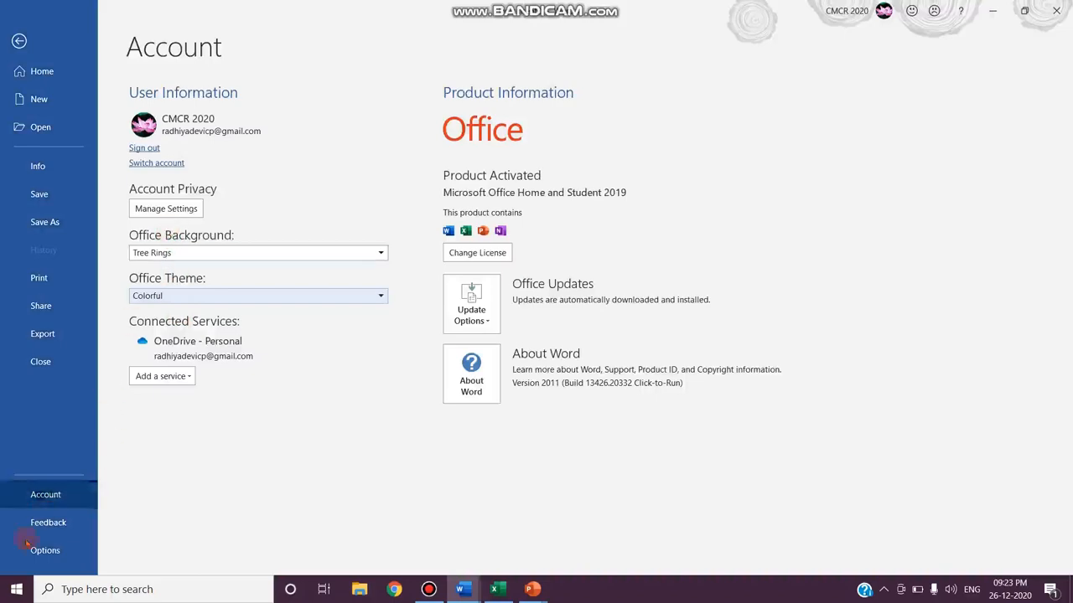
{"action": "left_click", "coordinate": [44, 551]}
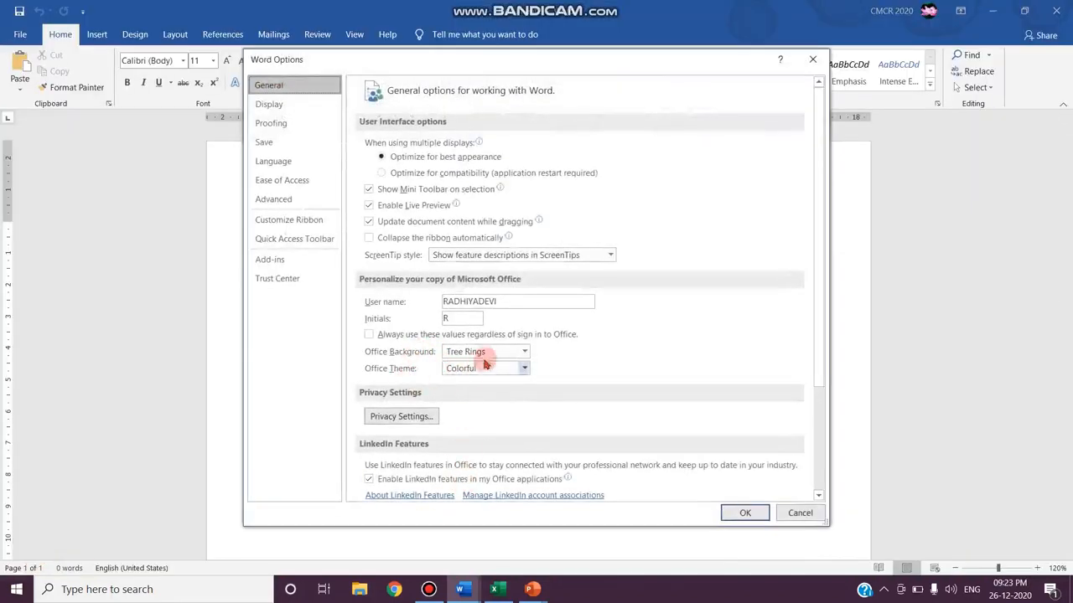
Apply the Black theme from Word Options > General and confirm with OK
{"action": "left_click", "coordinate": [524, 369]}
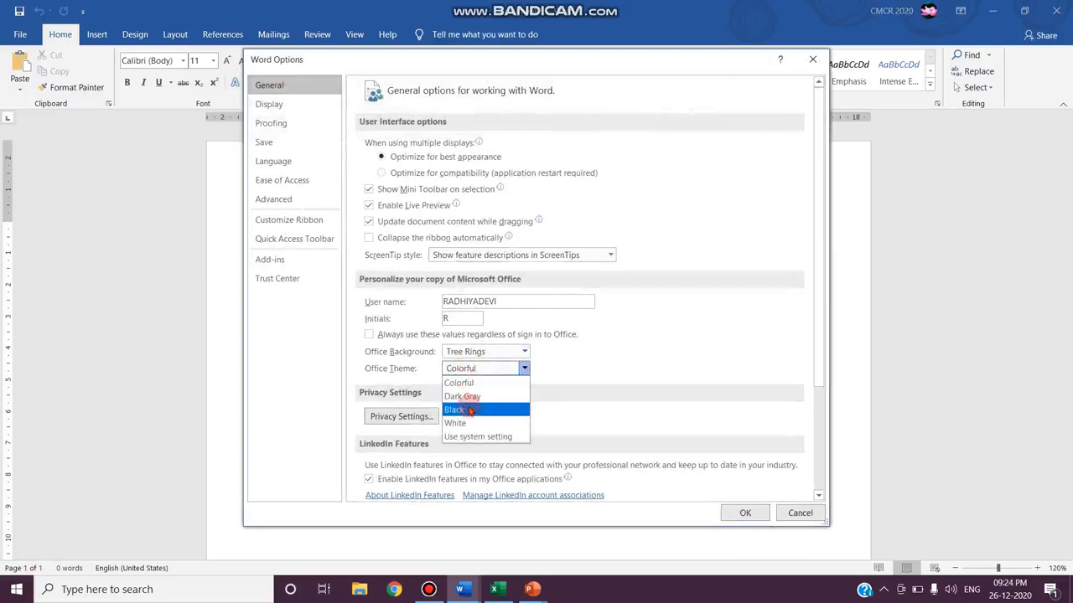
{"action": "left_click", "coordinate": [462, 396]}
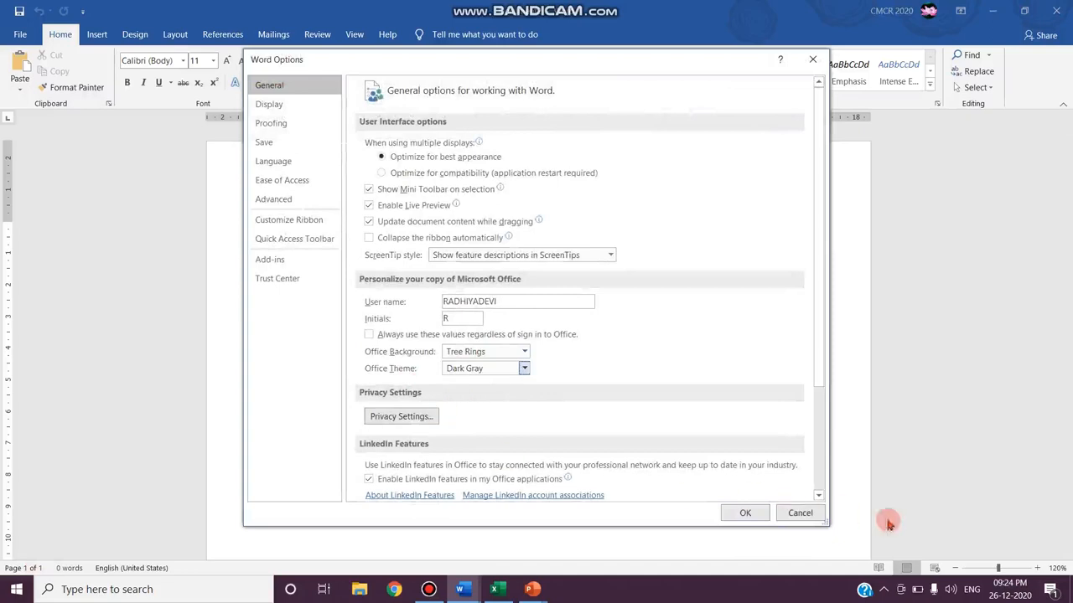
{"action": "left_click", "coordinate": [486, 369]}
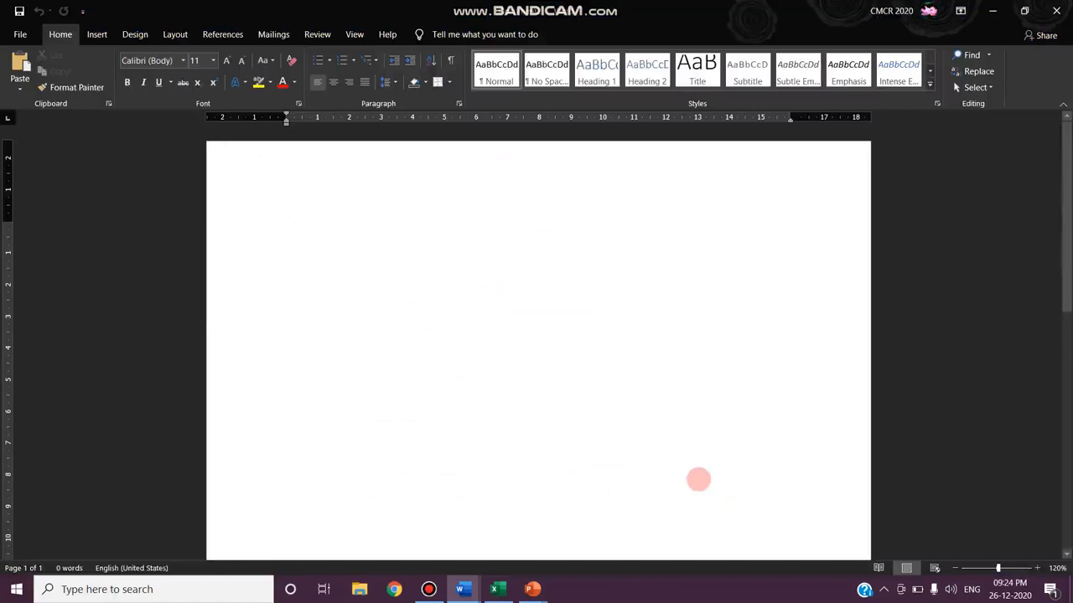
Back in Word Options, set the Office theme to Dark Gray instead
{"action": "left_click", "coordinate": [20, 35]}
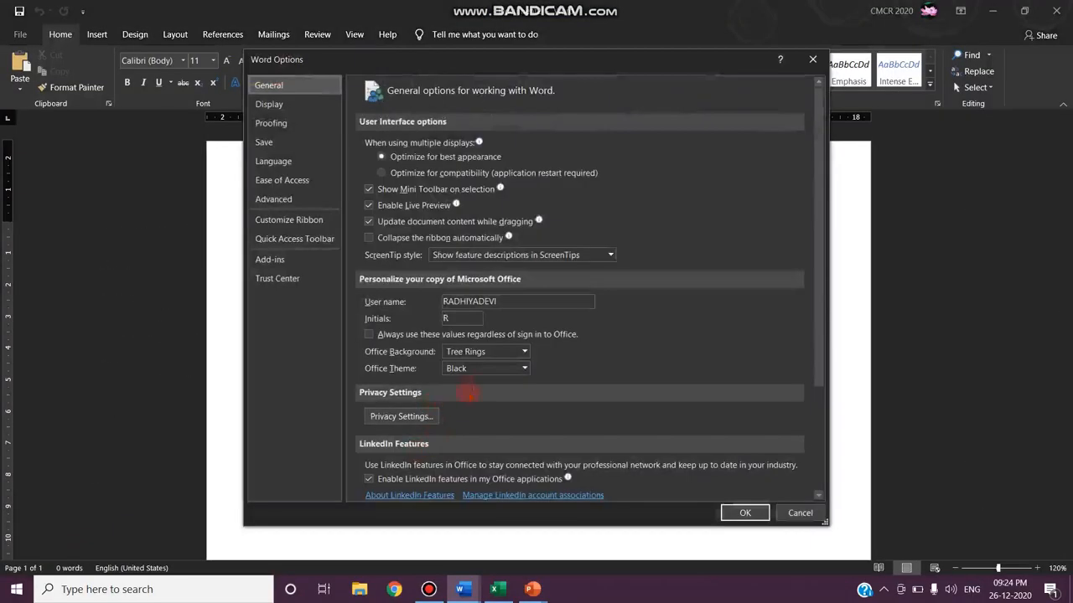
{"action": "left_click", "coordinate": [523, 368]}
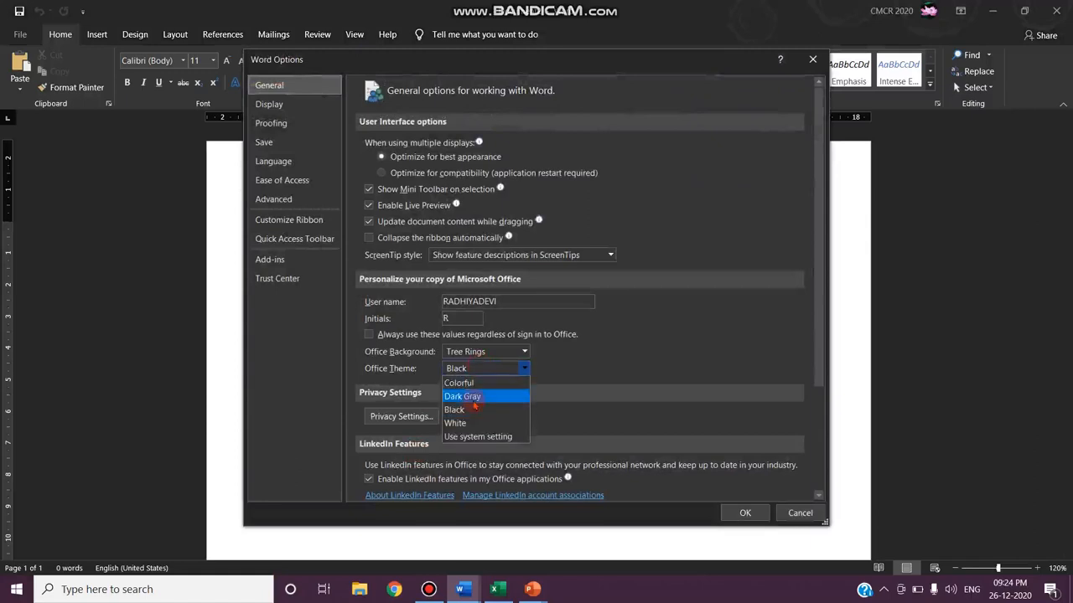
{"action": "left_click", "coordinate": [744, 513]}
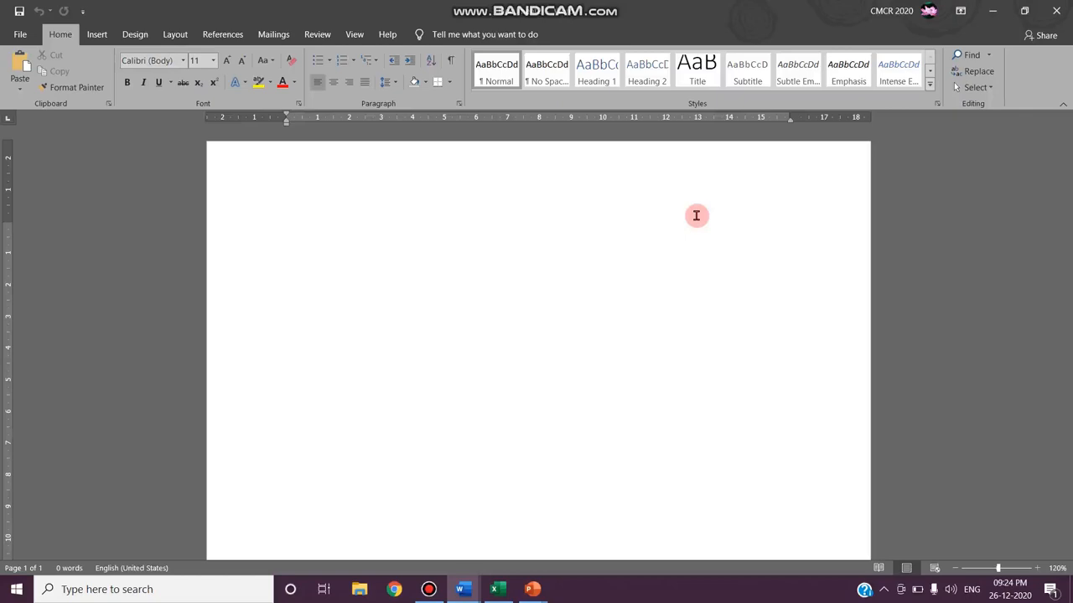
{"action": "left_click", "coordinate": [287, 229]}
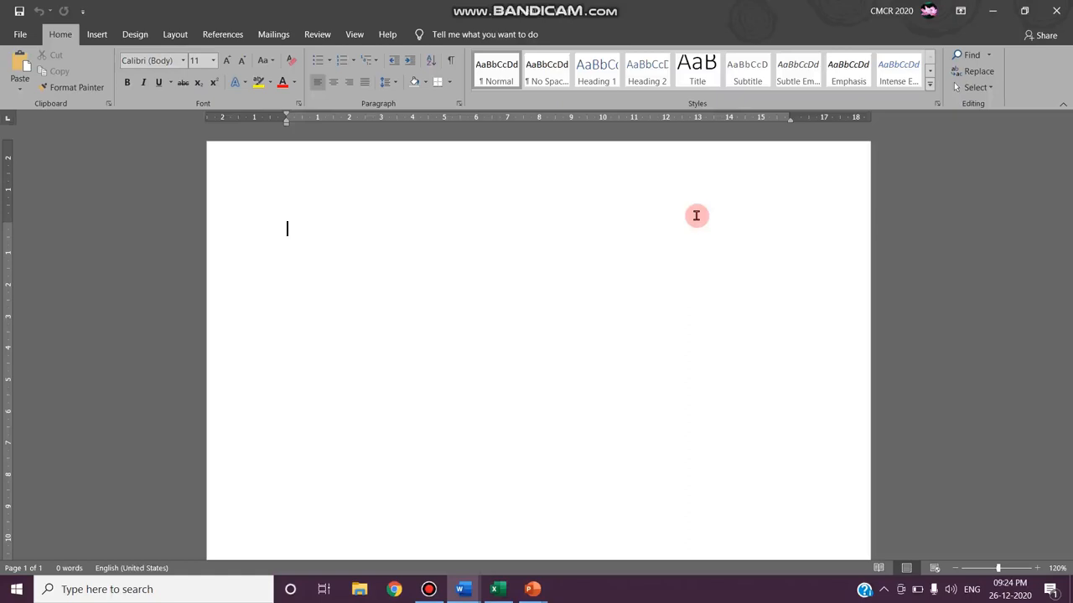
{"action": "mouse_move", "coordinate": [542, 157]}
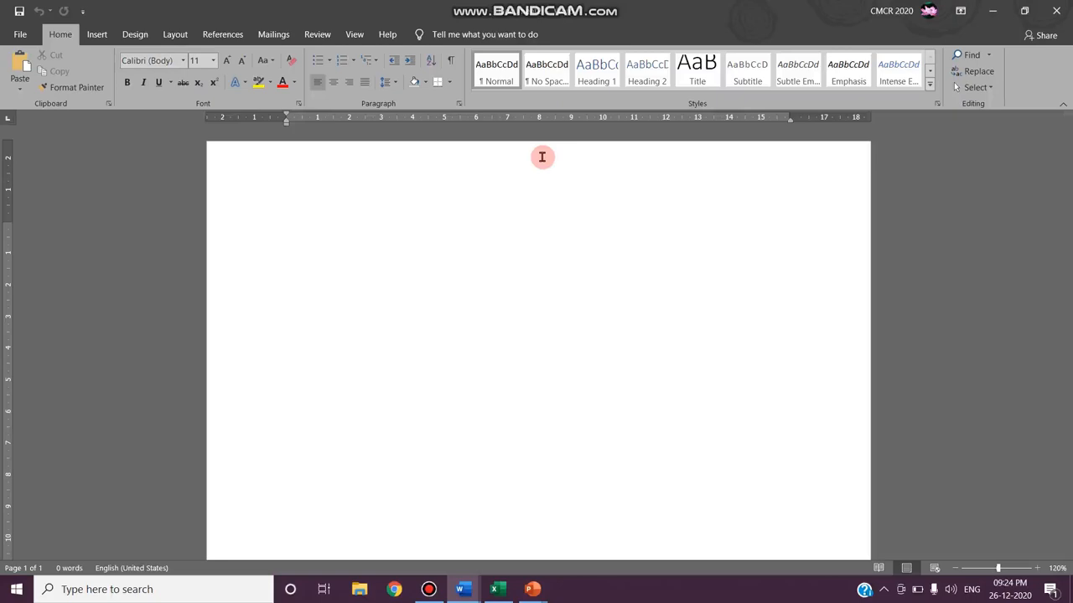
{"action": "left_click", "coordinate": [287, 229]}
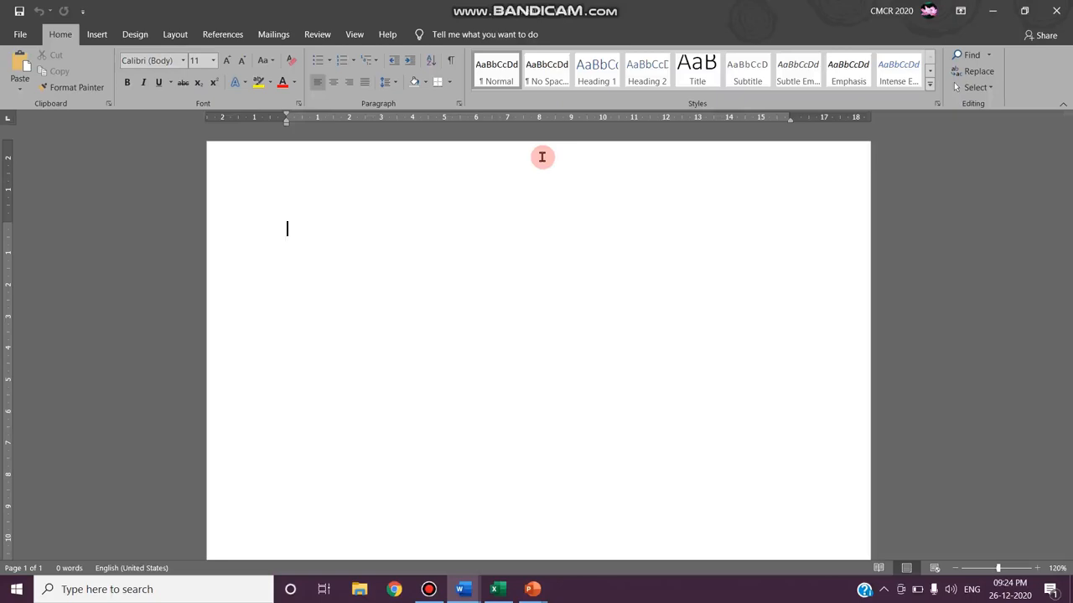